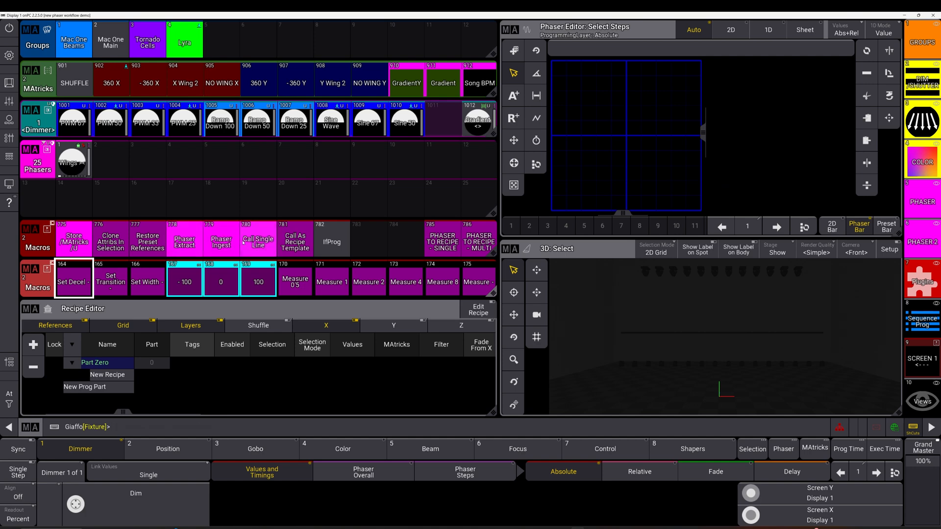
Review the Phaser Extract macro's lines, then return to the pool
double_click(183, 241)
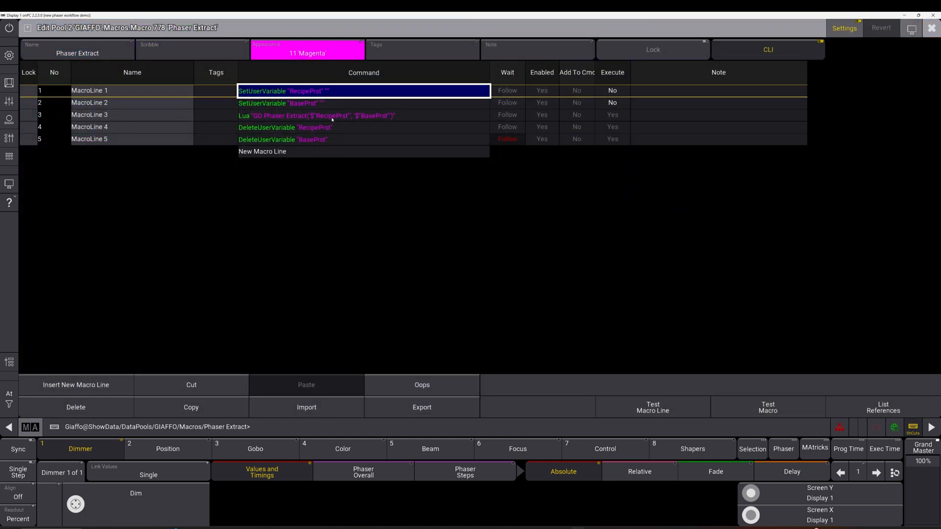
click(362, 116)
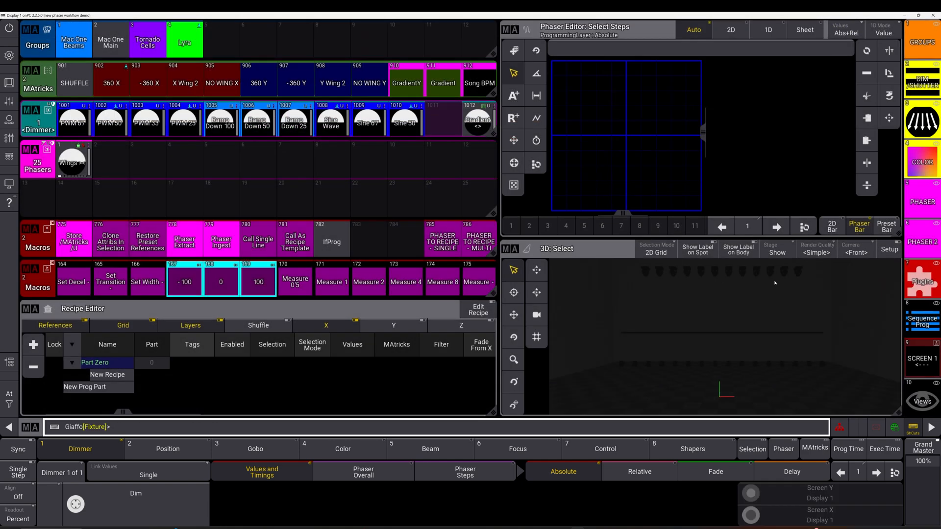
mouse_move(886, 274)
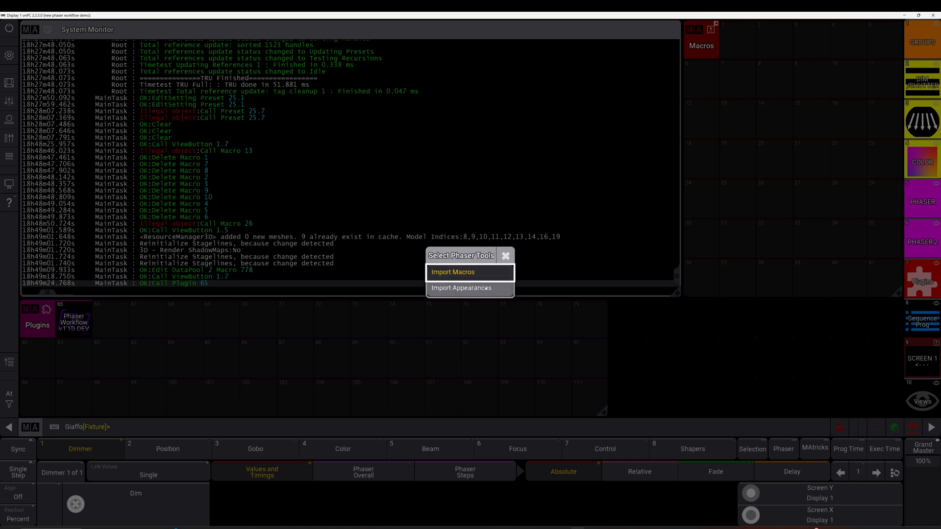
Import the Phaser Workflow plugin's 10 macros into DataPool 1 from macro 1
click(453, 271)
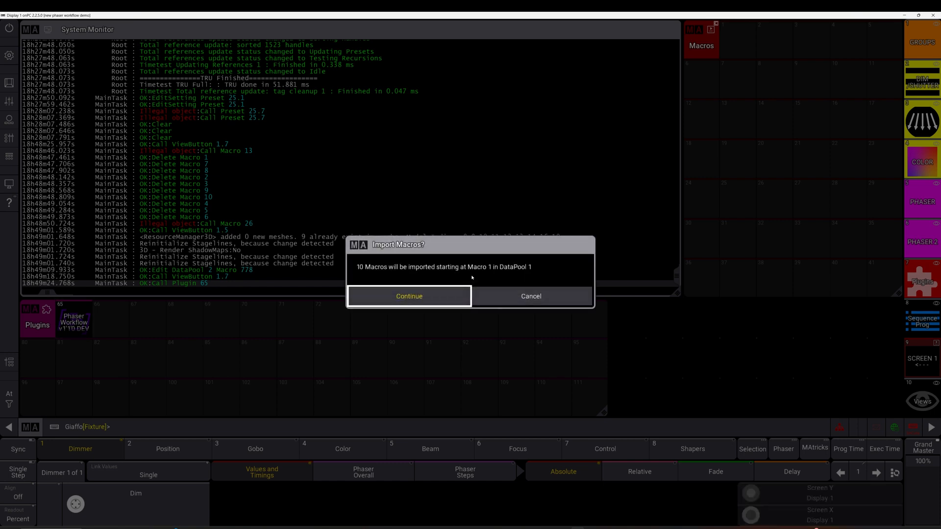
mouse_move(469, 276)
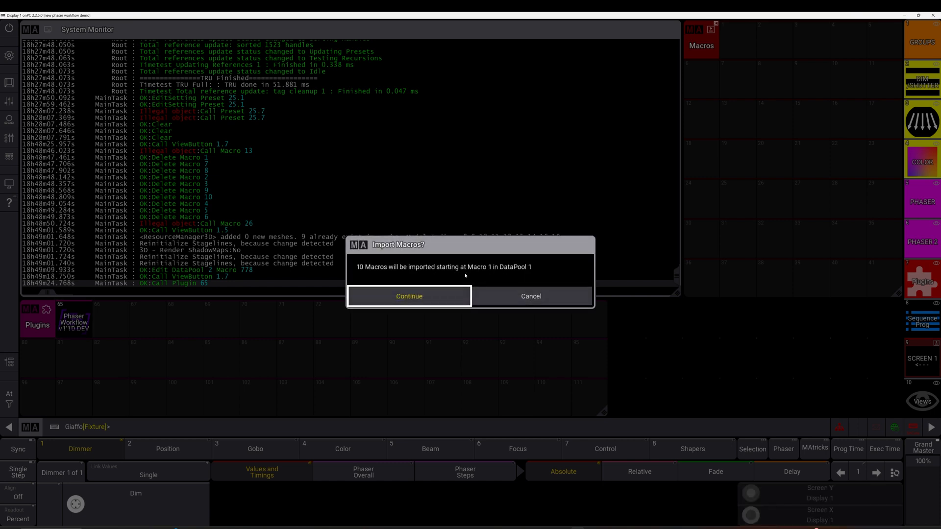
mouse_move(463, 276)
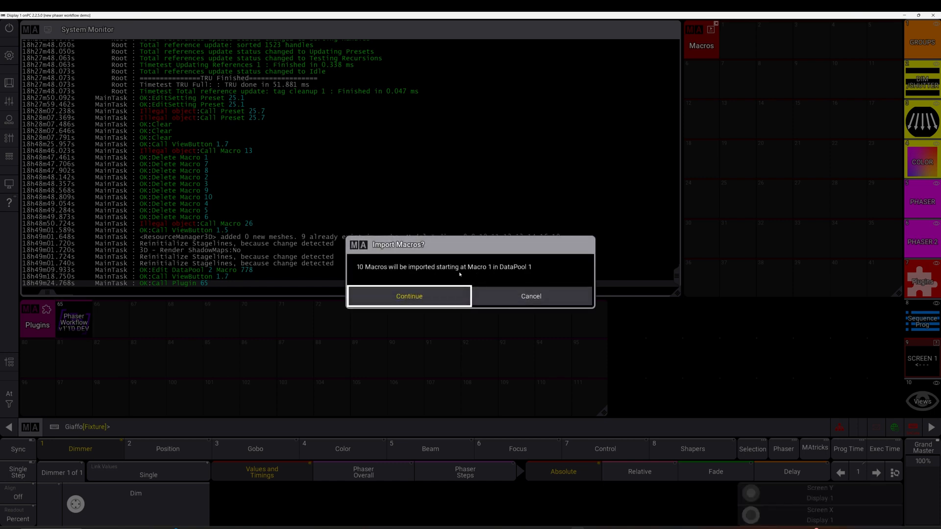
click(409, 295)
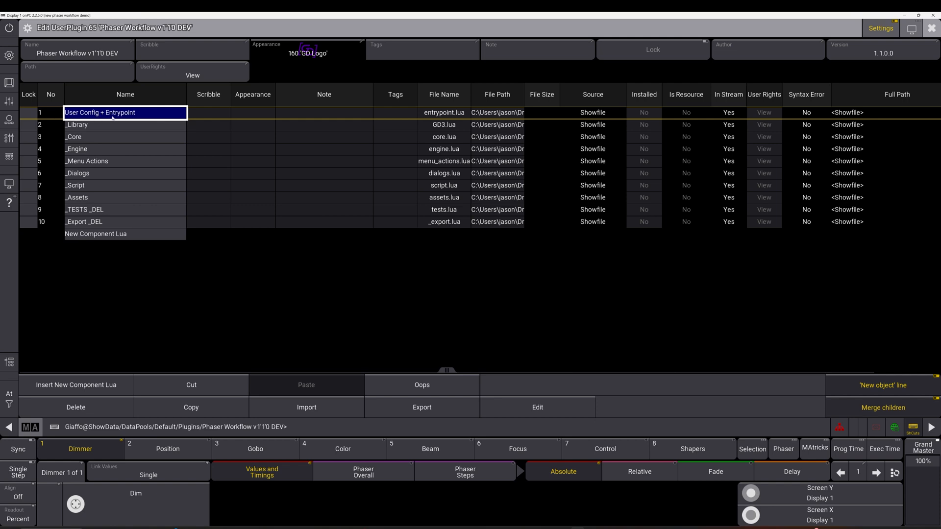
mouse_move(169, 143)
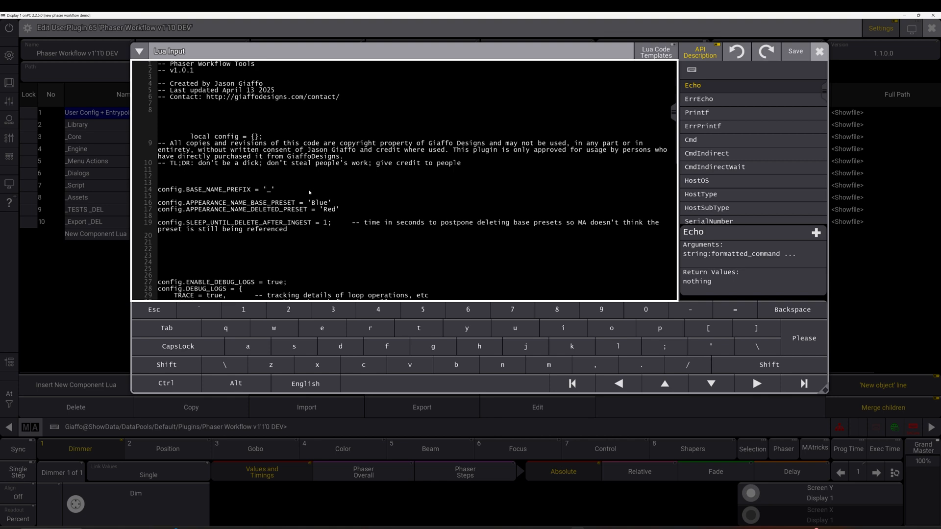
Close the user config Lua editor and leave the plugin's component list
click(819, 51)
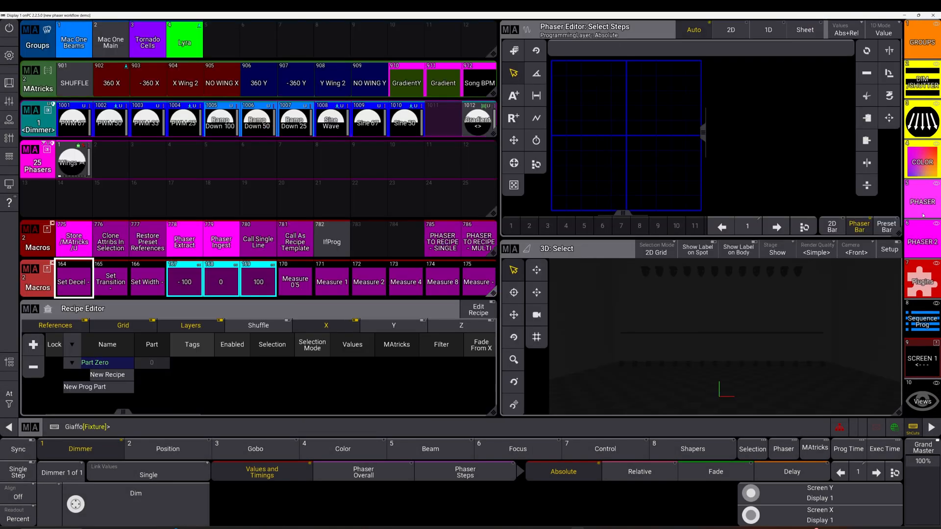
Extract the Wings phaser into base preset 14 and reopen the plugin's component list
click(185, 241)
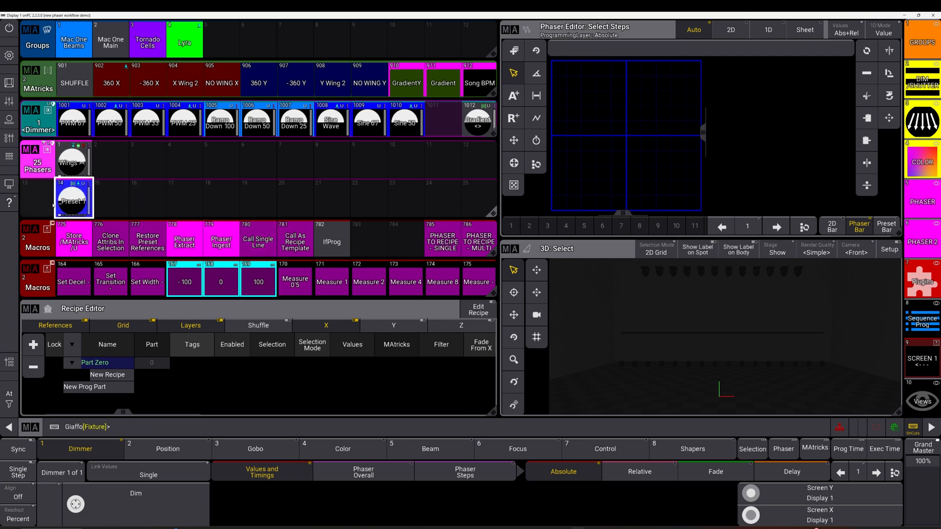
click(73, 198)
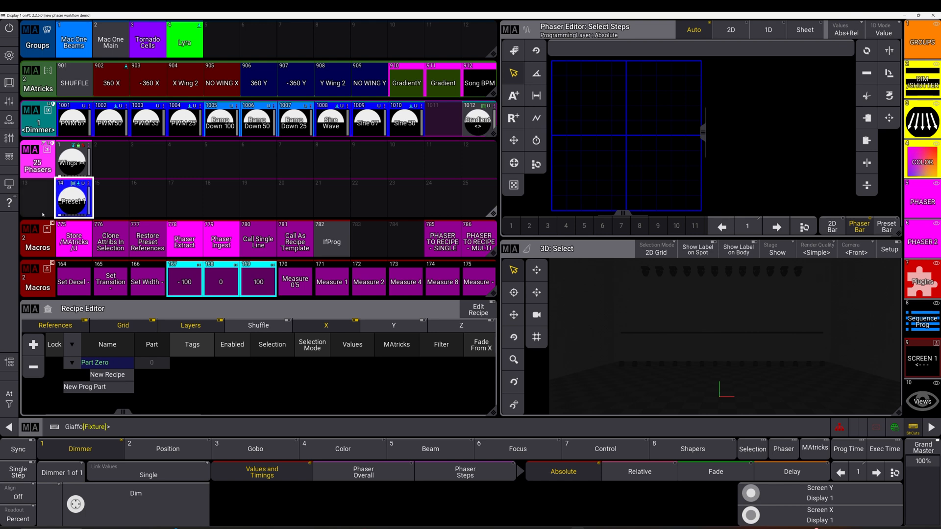
click(74, 198)
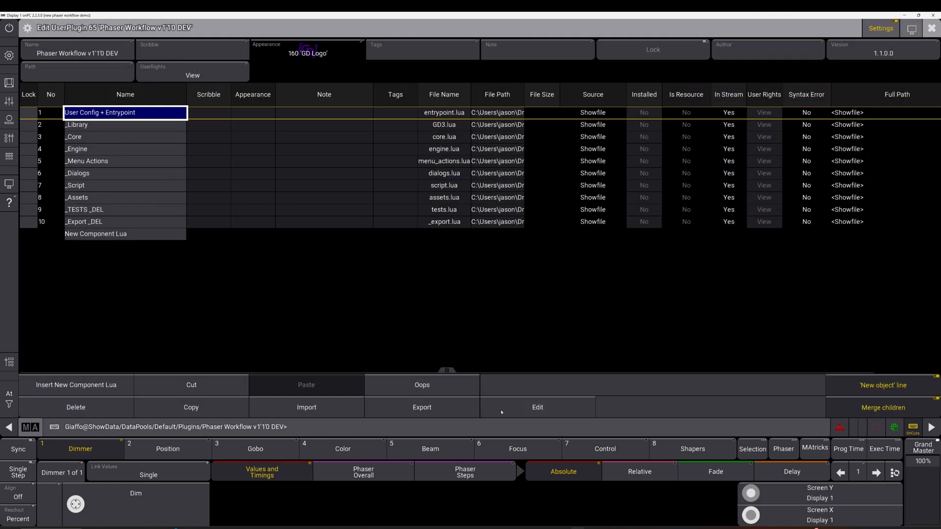
Inspect the Blue base-preset appearance value on line 16 of the user config Lua
click(536, 410)
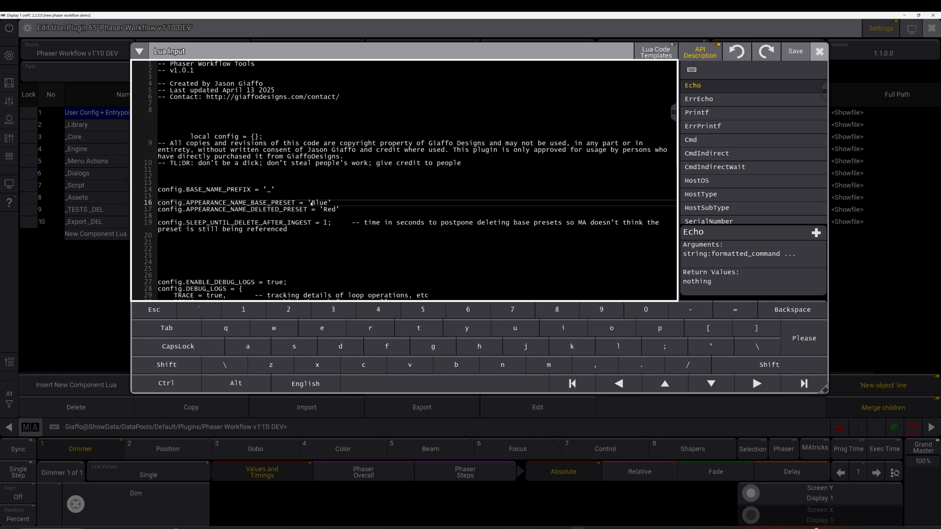
double_click(319, 203)
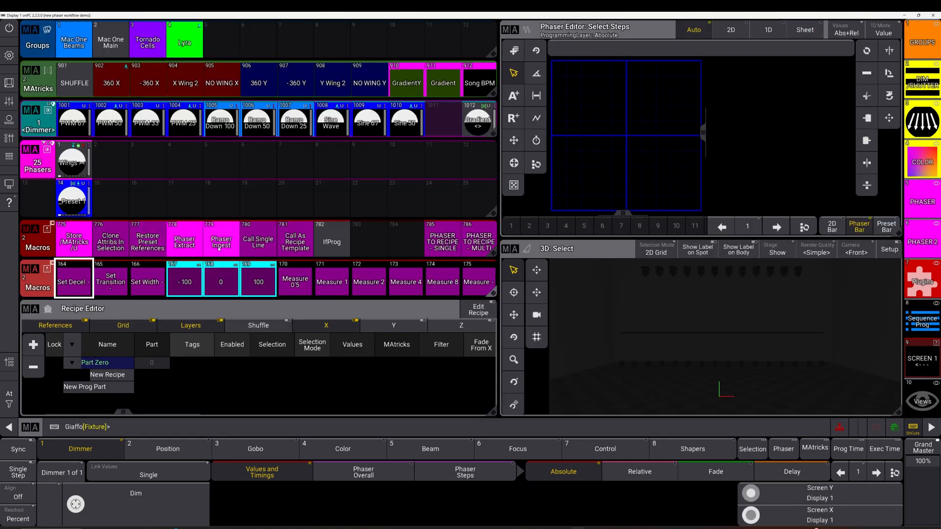
click(72, 201)
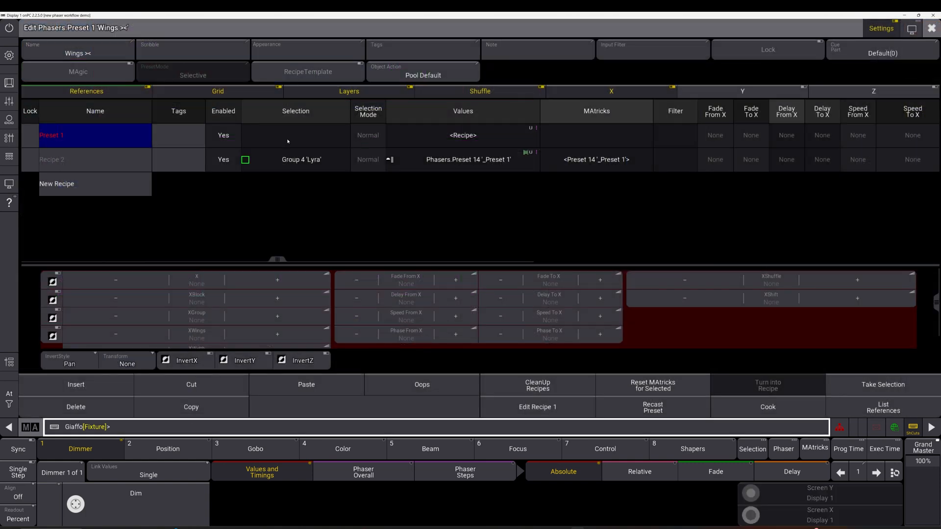
click(295, 135)
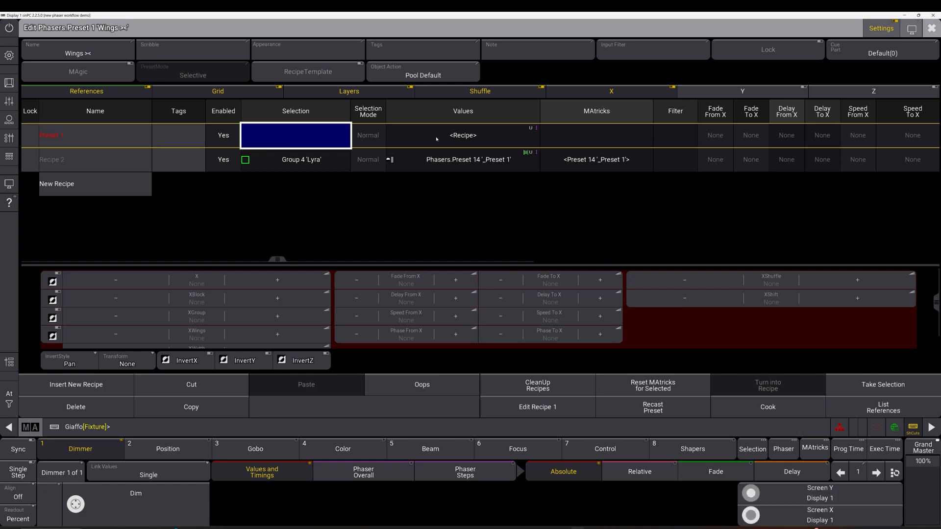
click(462, 159)
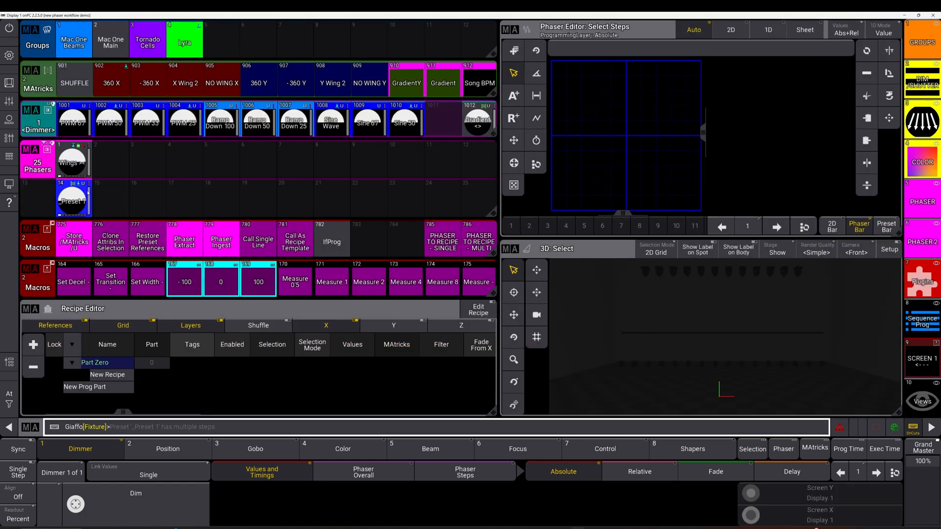
double_click(72, 162)
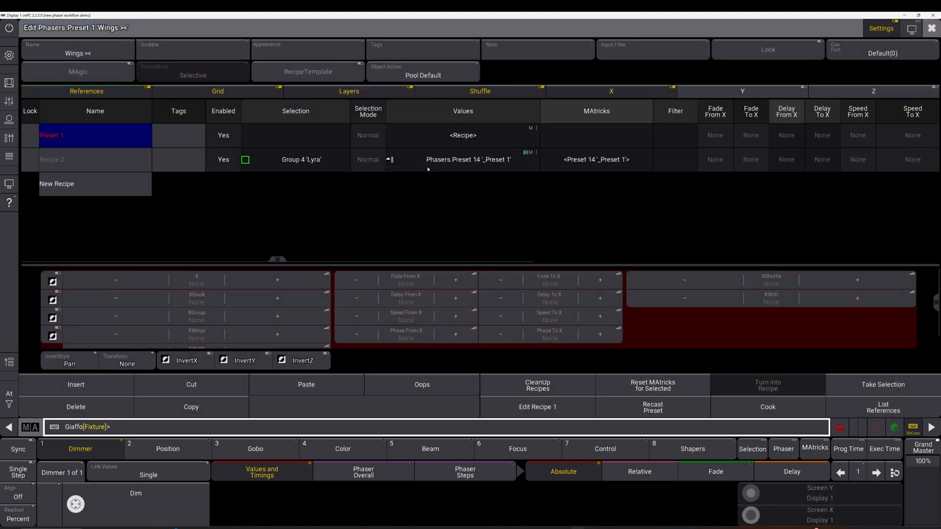
click(461, 135)
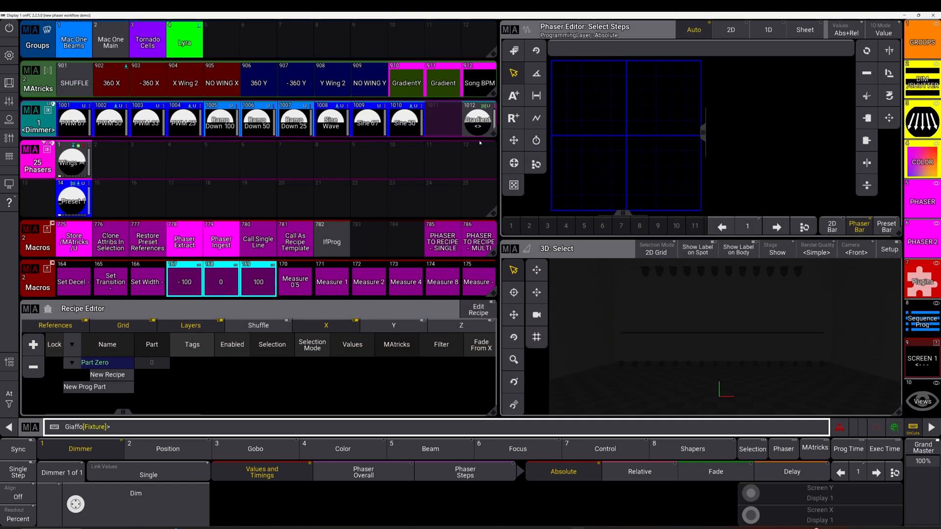
click(71, 200)
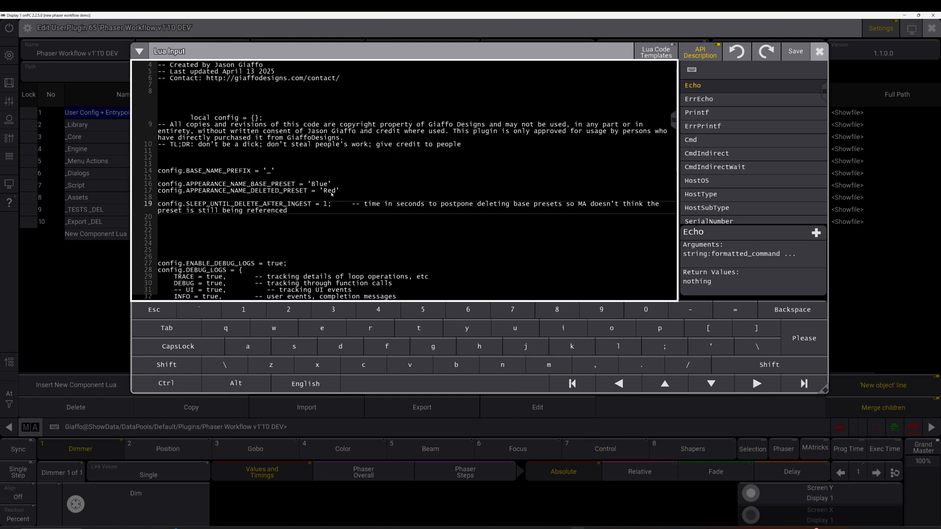
Close the user config Lua after viewing SLEEP_UNTIL_DELETE_AFTER_INGEST, leaving only Wings in the pool
click(819, 51)
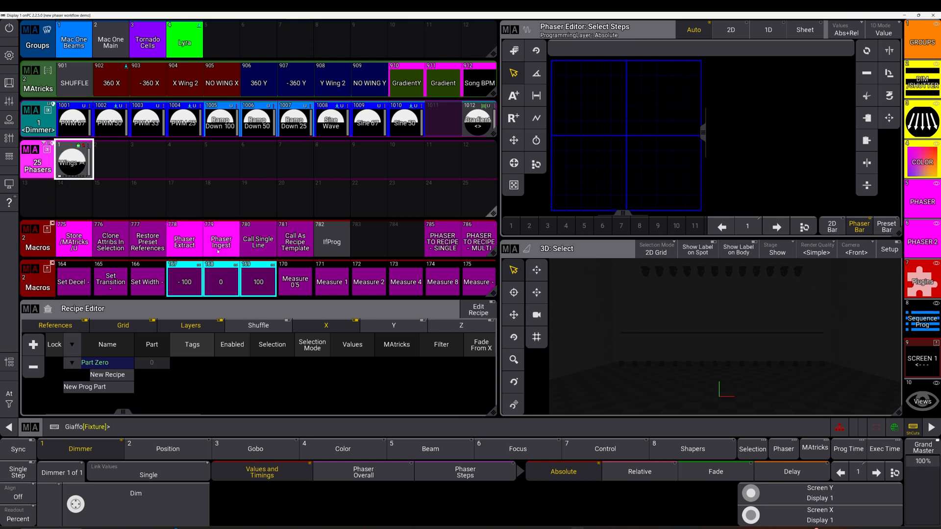
Bring up the Plugins pool and the Phaser Workflow plugin's Store/Edit/Move options
click(220, 238)
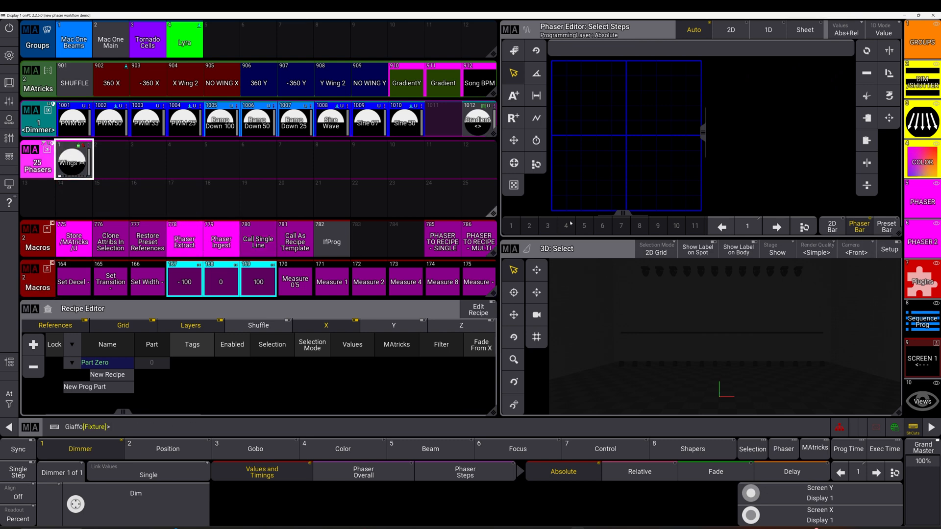
click(184, 243)
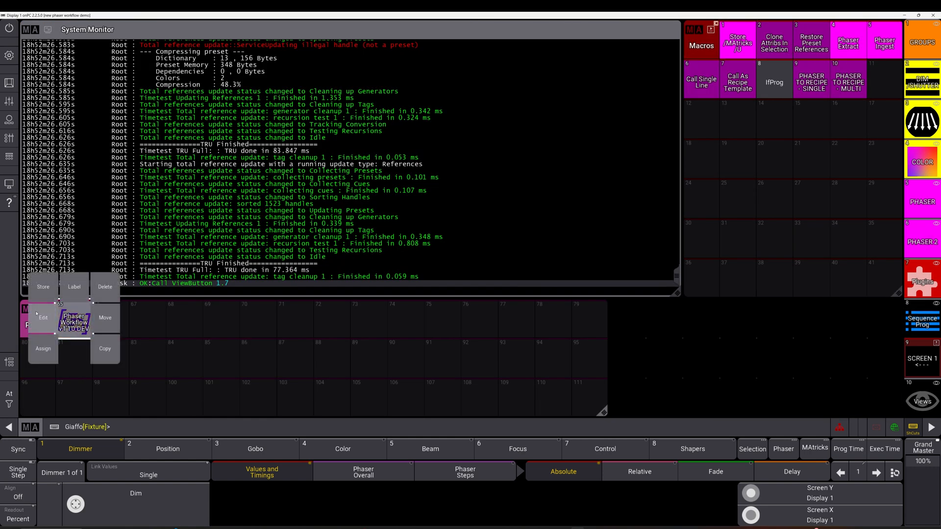
Set SLEEP_UNTIL_DELETE_AFTER_INGEST to 1 on line 19 and save the plugin config
click(42, 317)
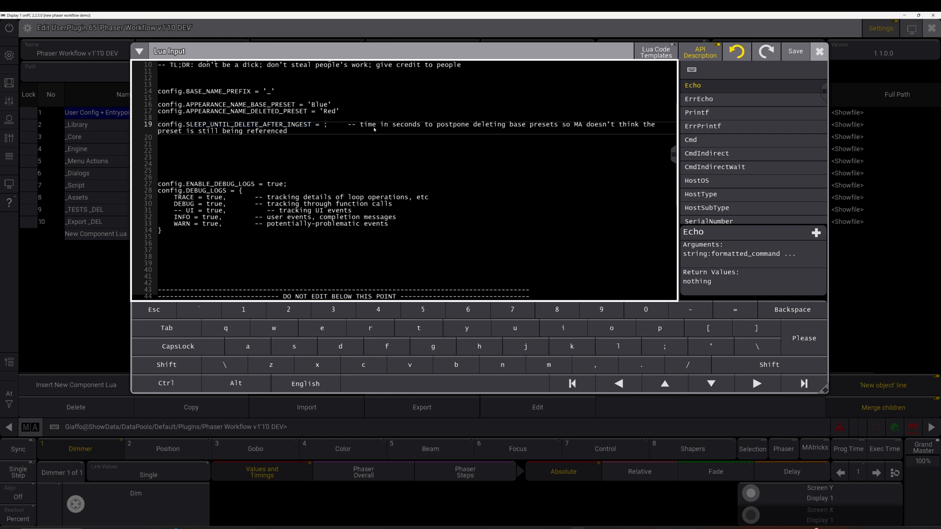
text(1)
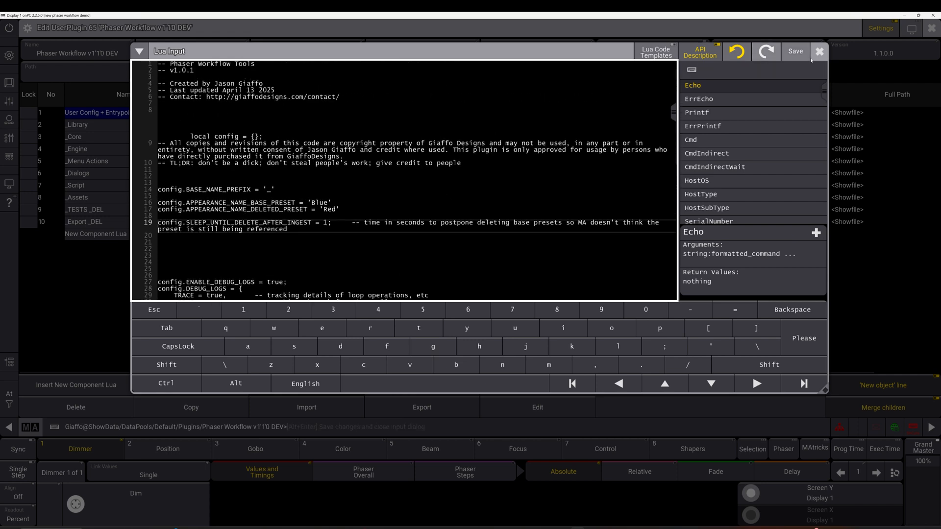
click(818, 51)
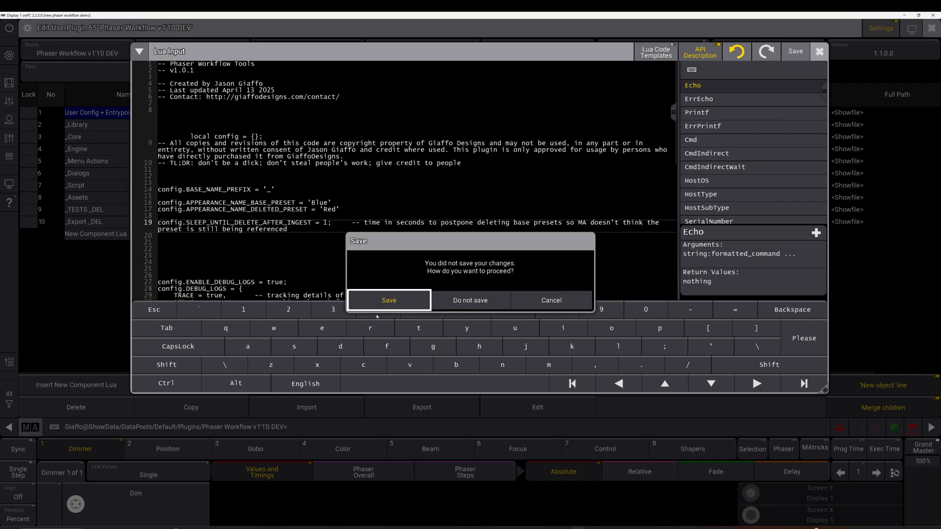
click(388, 300)
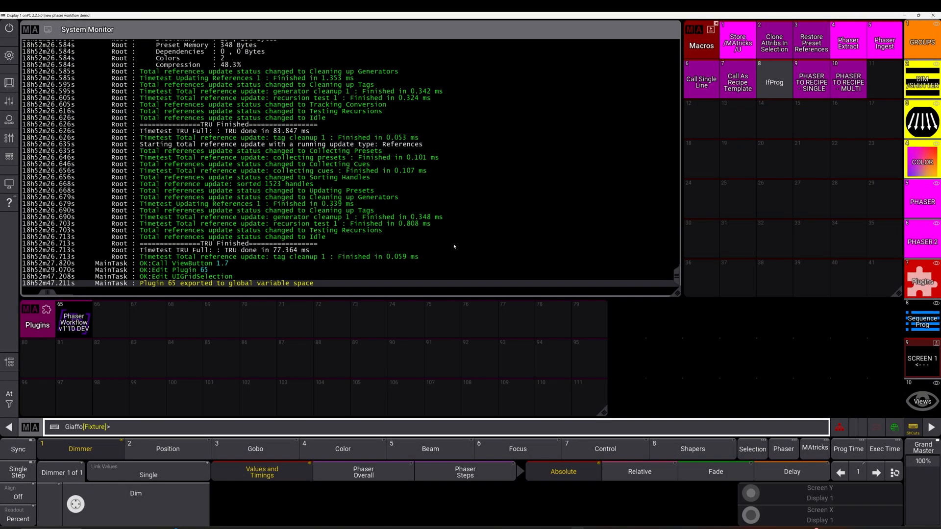